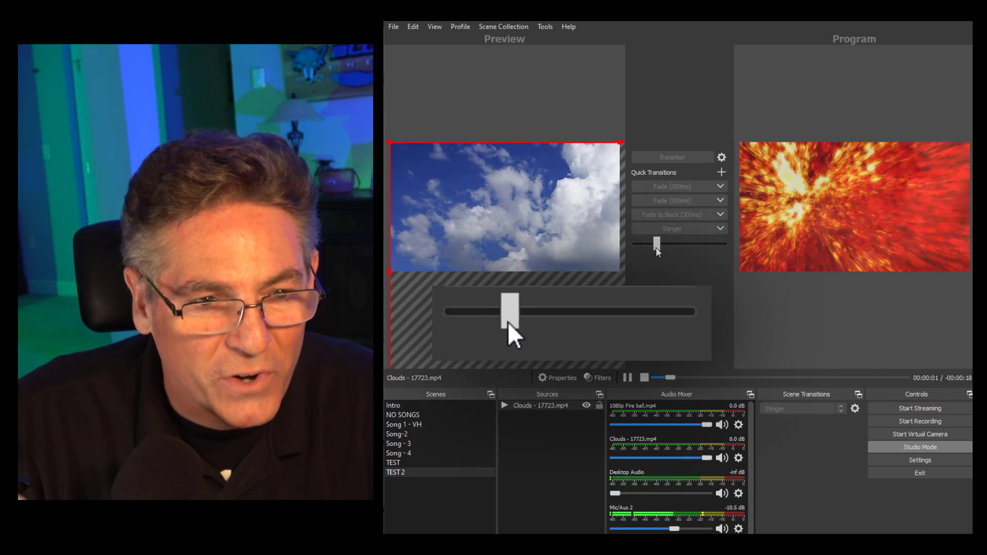
# Drag the T-bar partway so program blends from the fireball clip toward clouds
pyautogui.moveTo(510, 312); pyautogui.dragTo(636, 245)
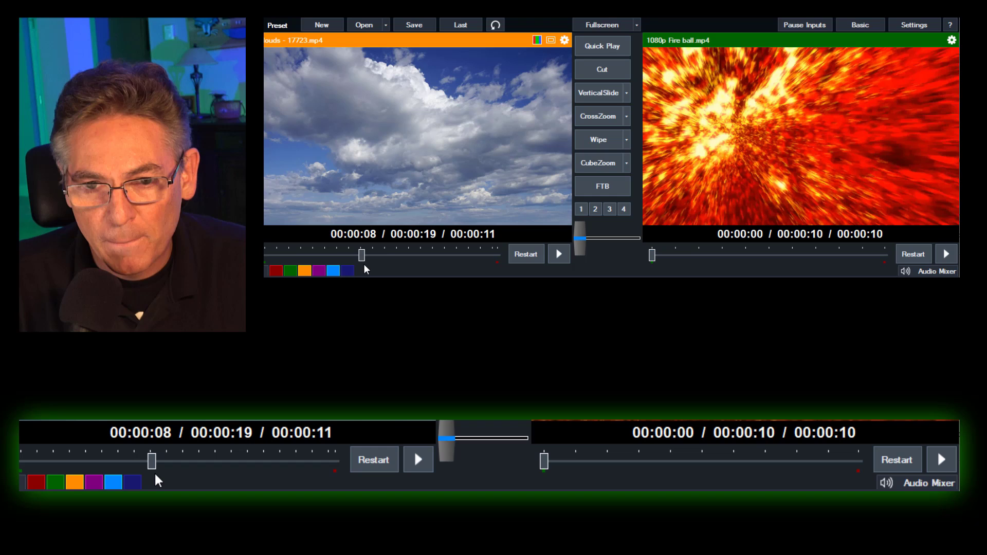
# Rewind the clouds clip to about two seconds in, then start a partial T-bar blend toward it
pyautogui.moveTo(361, 254); pyautogui.dragTo(381, 254)
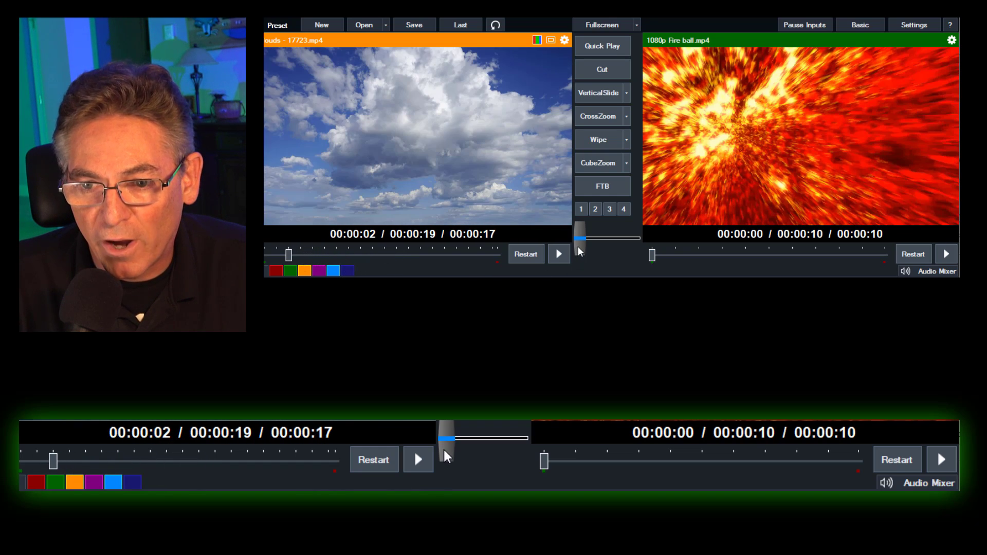
pyautogui.moveTo(580, 238); pyautogui.dragTo(632, 237)
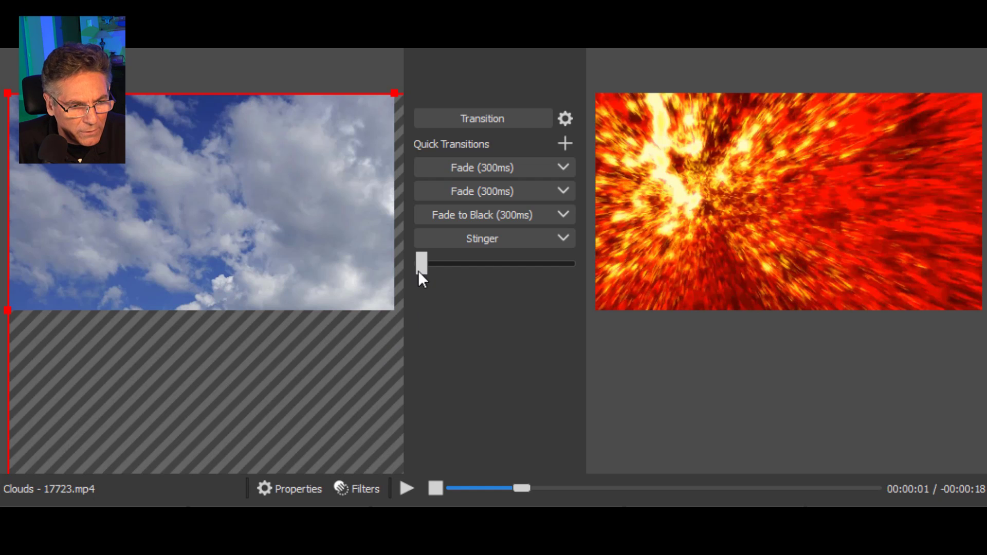
# Complete the transition so clouds goes live, then select the fireball clip in preview
pyautogui.click(408, 490)
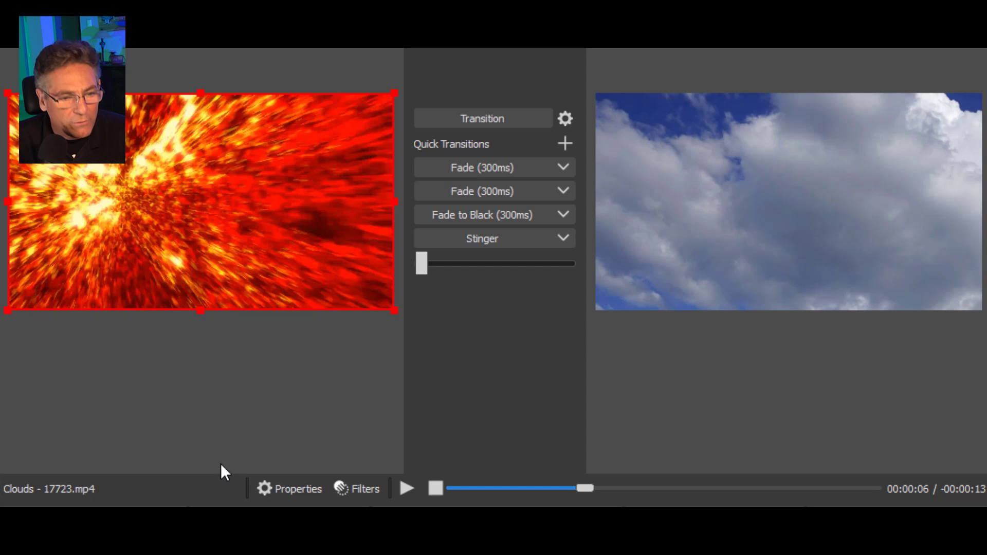
pyautogui.click(286, 424)
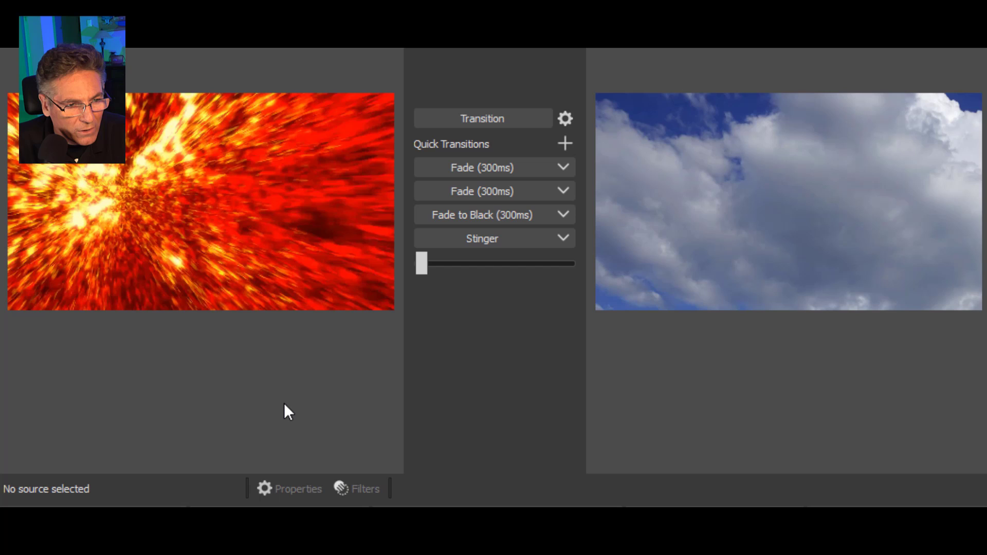
pyautogui.click(199, 212)
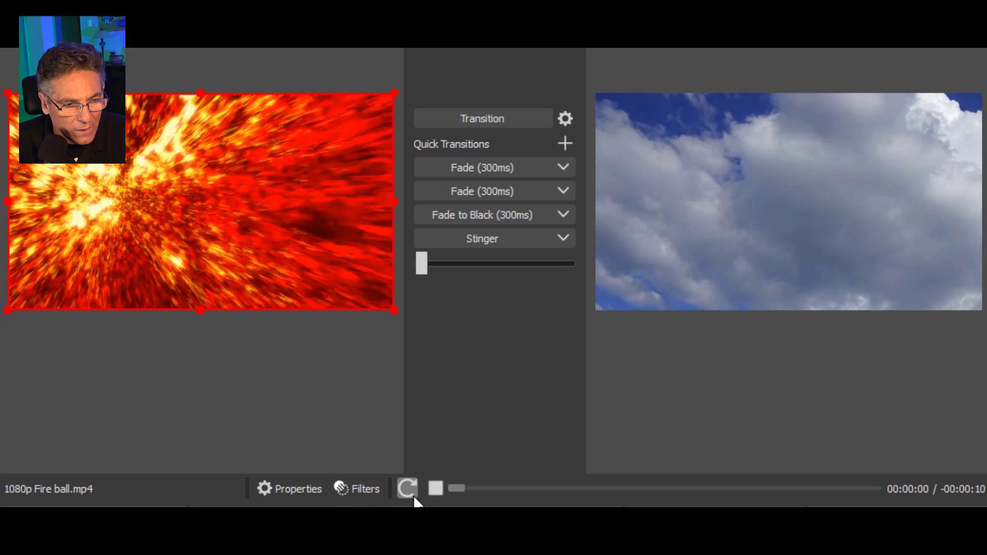
# Play the fireball clip, pause it, and scrub forward along its seek bar
pyautogui.click(409, 490)
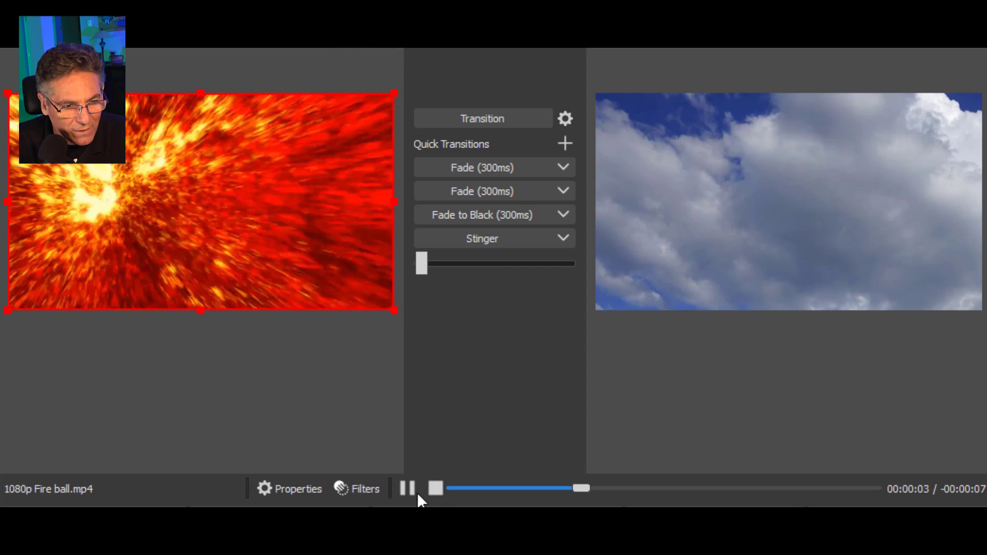
pyautogui.click(405, 487)
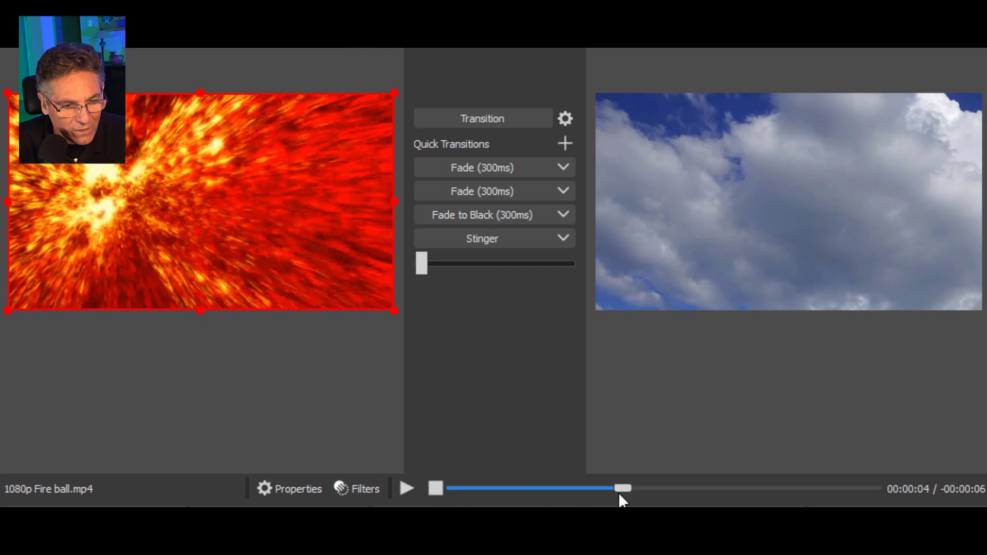
pyautogui.moveTo(622, 487); pyautogui.dragTo(773, 488)
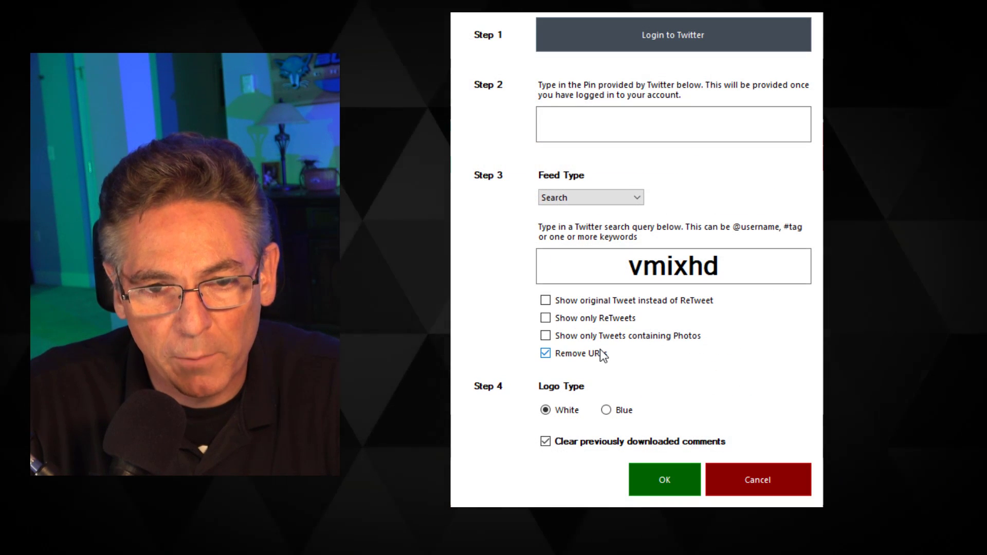
pyautogui.moveTo(642, 415)
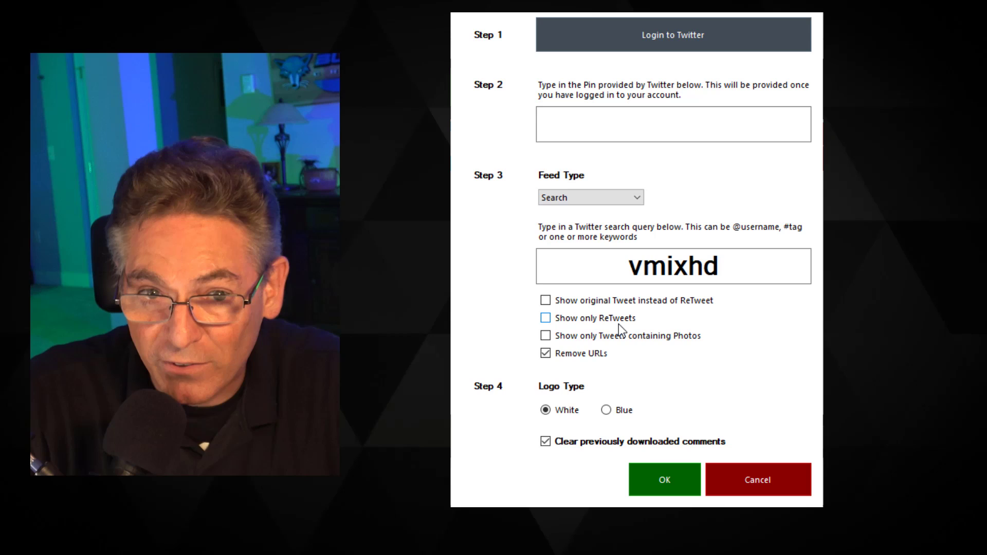
# Confirm the Twitter Search feed for vmixhd with Remove URLs and return to vMix Social's main window
pyautogui.click(664, 479)
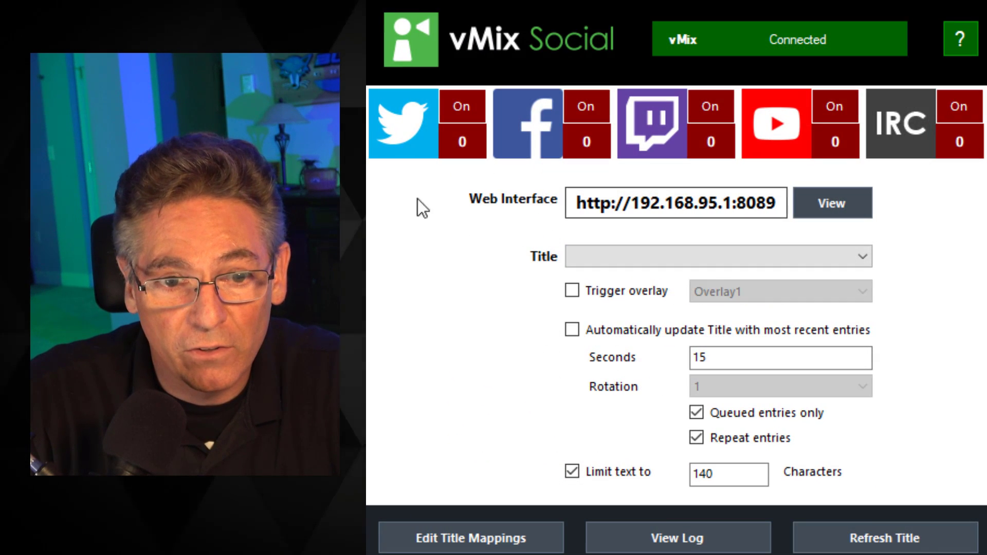
pyautogui.moveTo(872, 183)
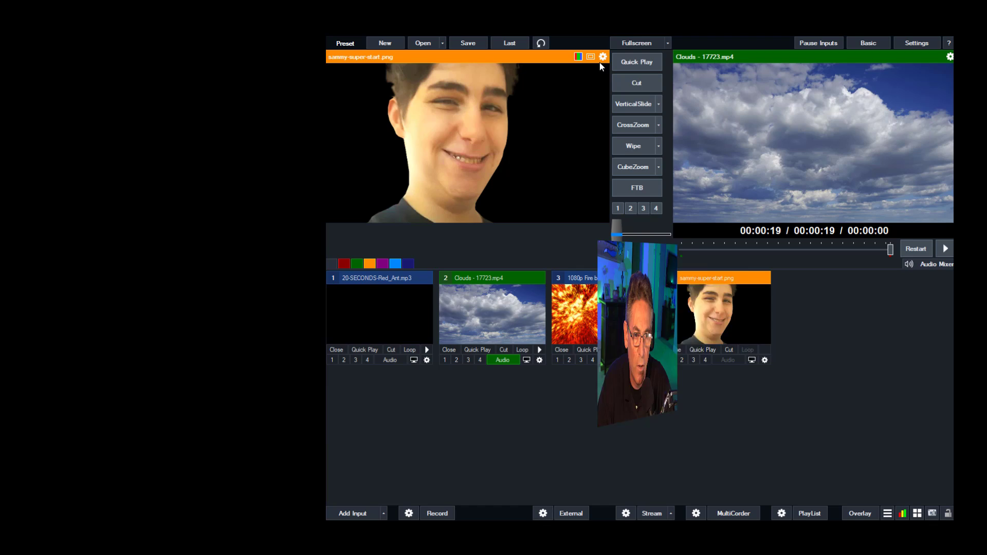
# In the portrait image's Position settings, bring Crop X1 and Y1 back to 0
pyautogui.click(603, 57)
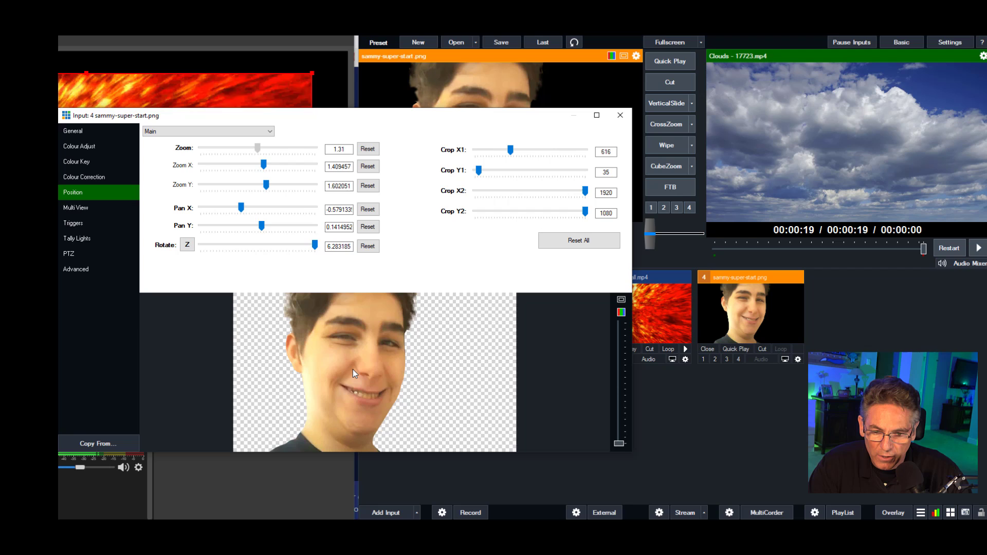
pyautogui.press('shift')
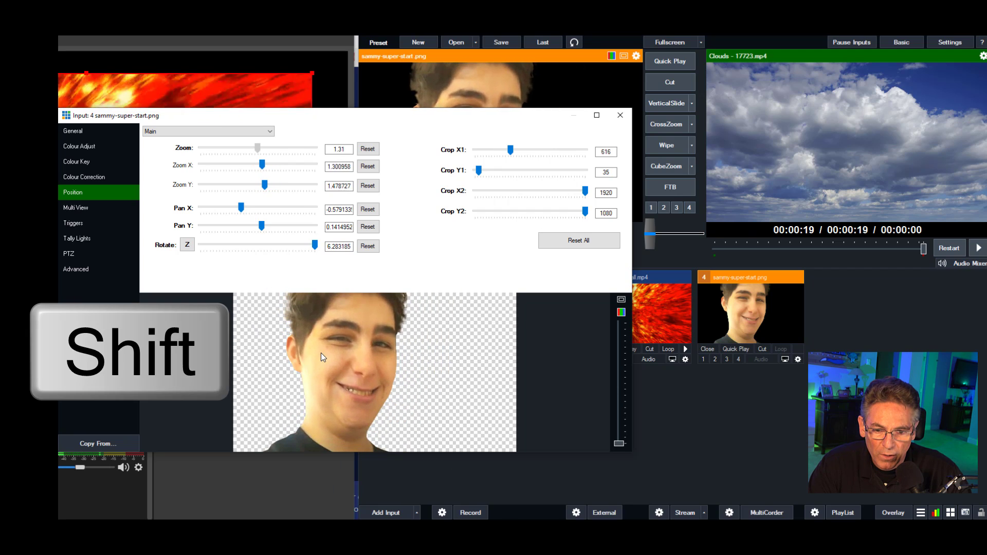
pyautogui.moveTo(510, 150); pyautogui.dragTo(509, 150)
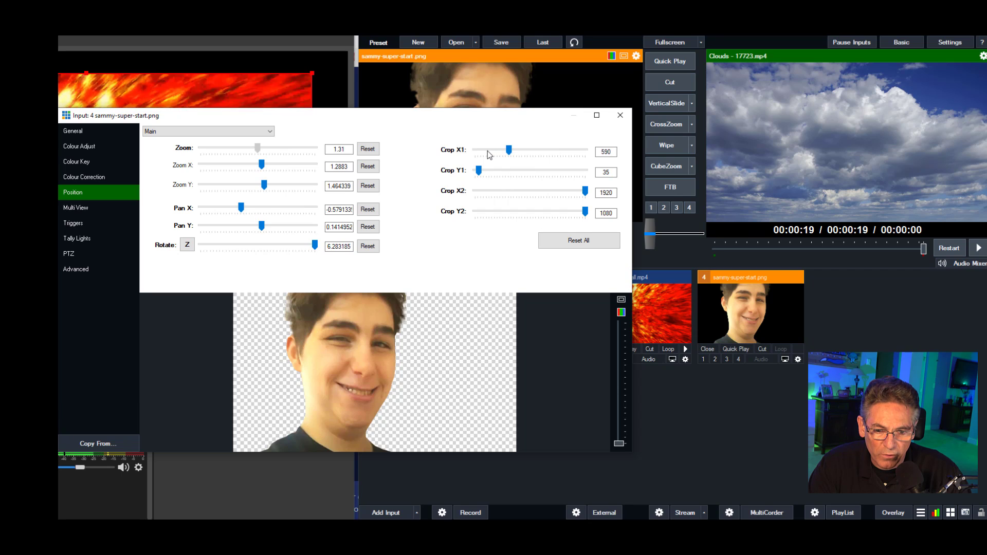
pyautogui.moveTo(510, 150); pyautogui.dragTo(545, 150)
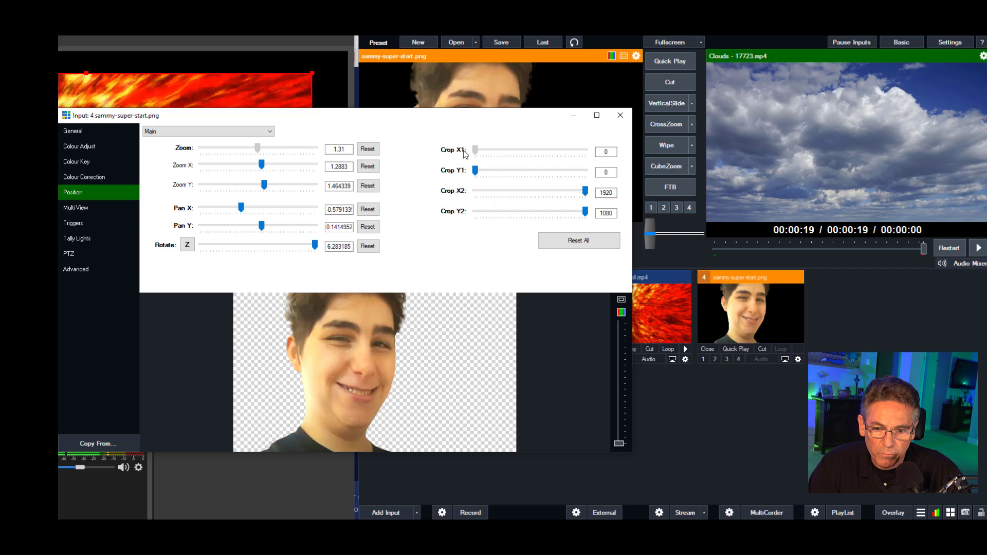
# Give the portrait image a slight tilt with the Rotate slider and close its settings
pyautogui.moveTo(313, 246); pyautogui.dragTo(309, 245)
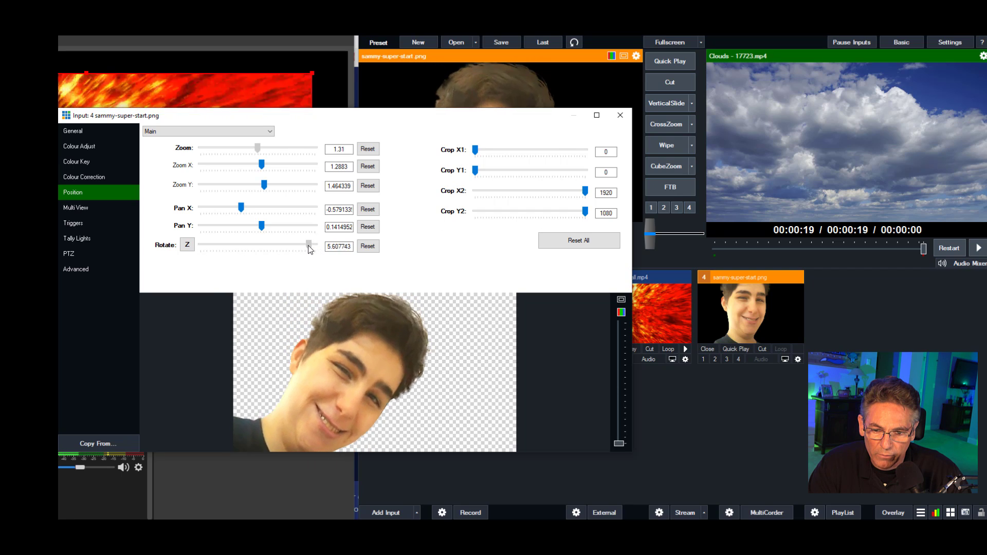
pyautogui.moveTo(307, 246); pyautogui.dragTo(261, 245)
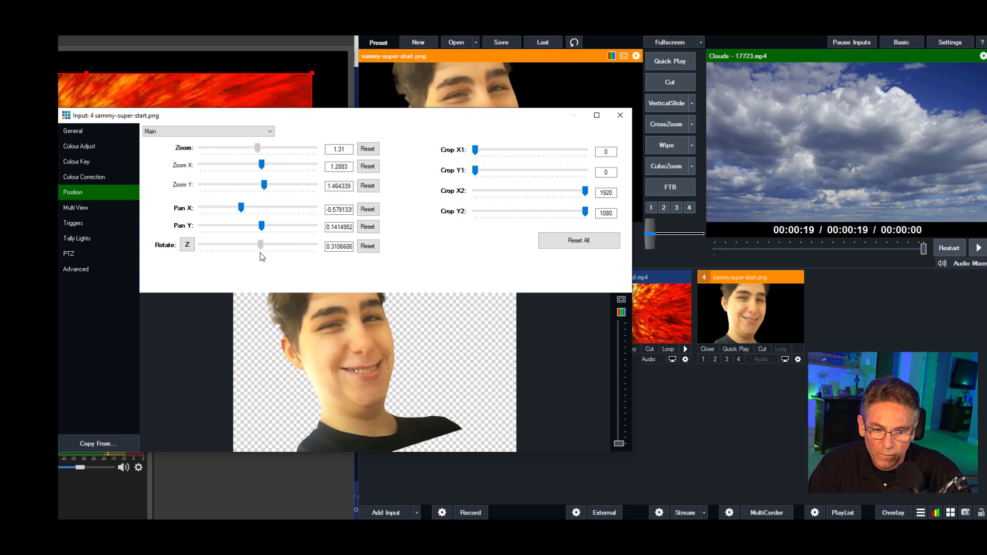
pyautogui.click(620, 115)
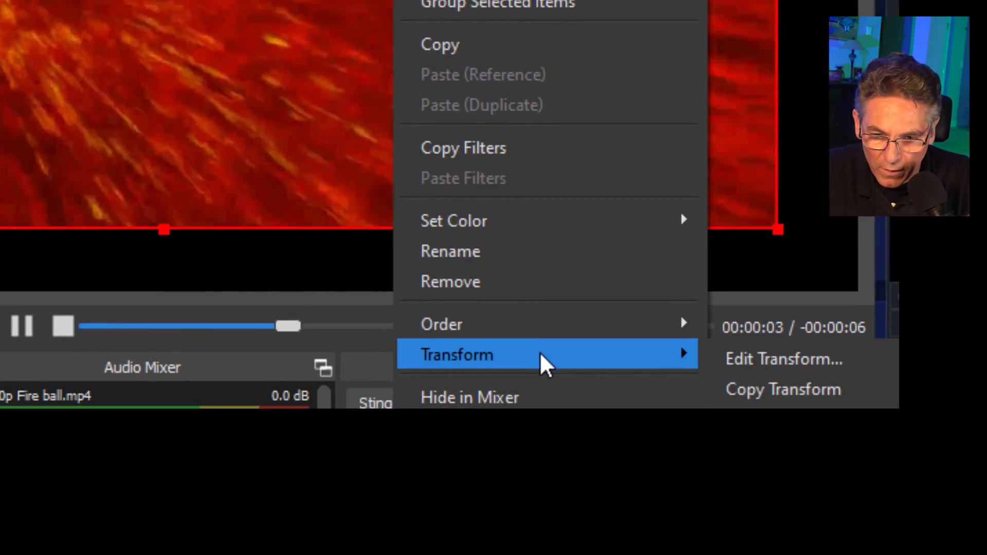
# Show Edit Transform for the fireball source and focus its Rotation value
pyautogui.click(784, 360)
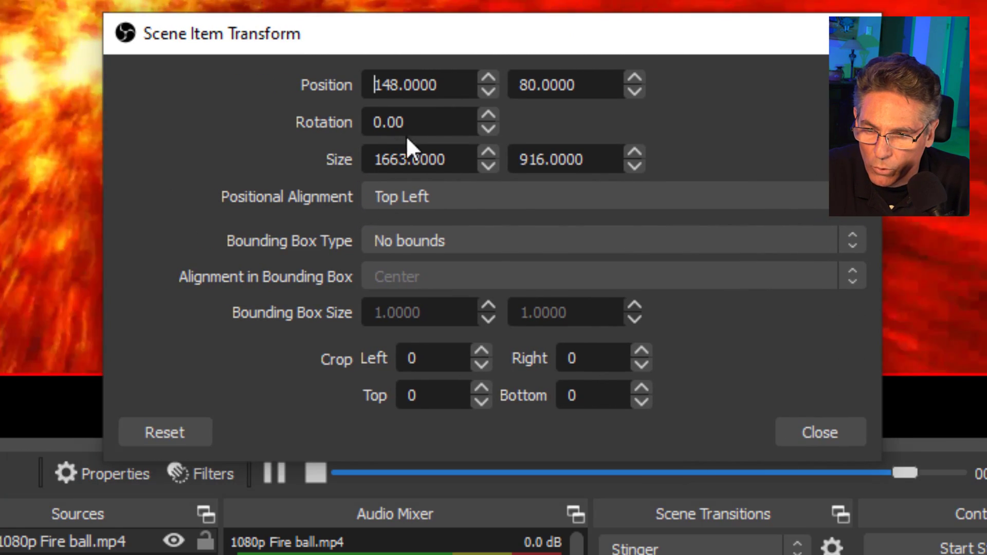
pyautogui.click(487, 116)
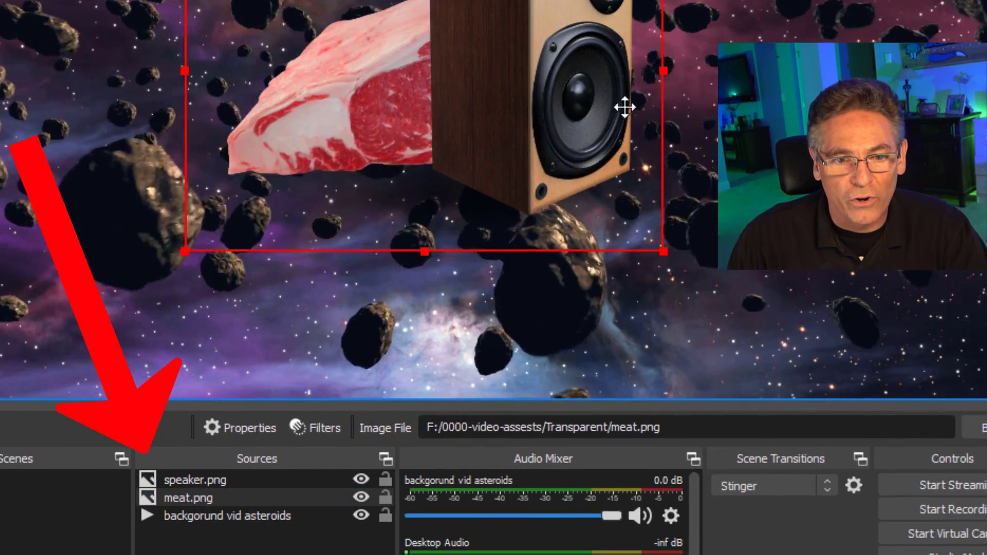
# Reorder the Sources dock so meat.png sits above speaker.png
pyautogui.click(195, 479)
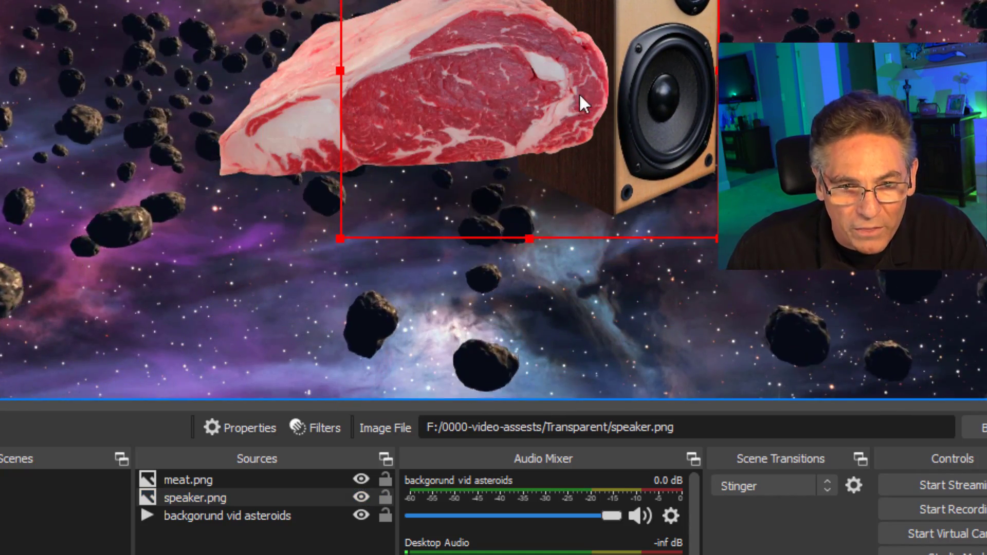
pyautogui.click(187, 479)
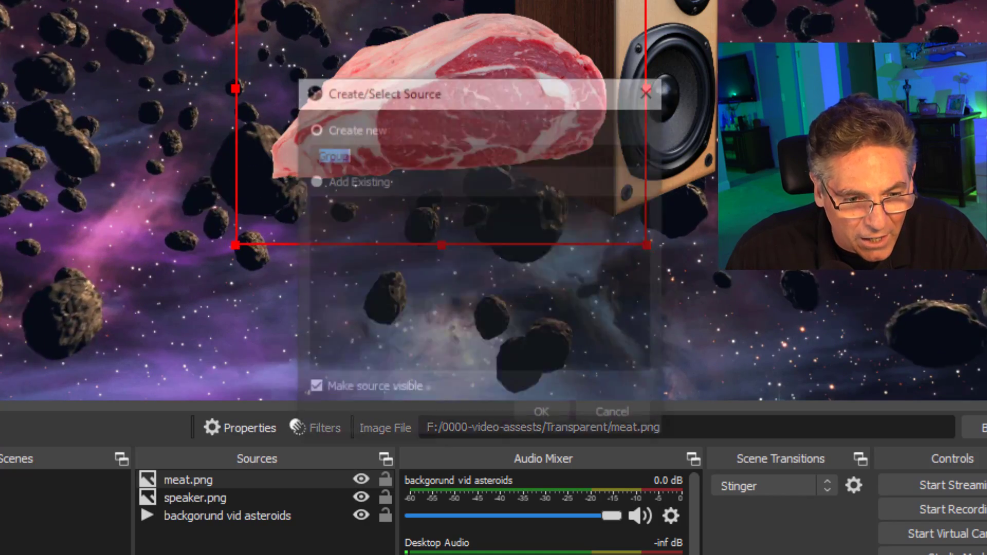
# Name the new group 'Meat Speaker Holder' and create it with both images inside
pyautogui.write('M')
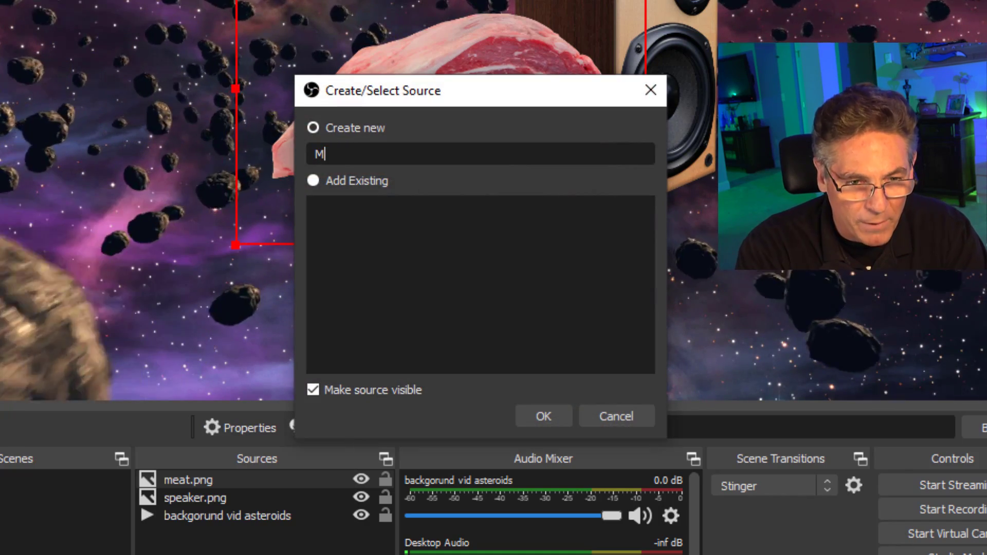
pyautogui.write('eat Spaker Holde')
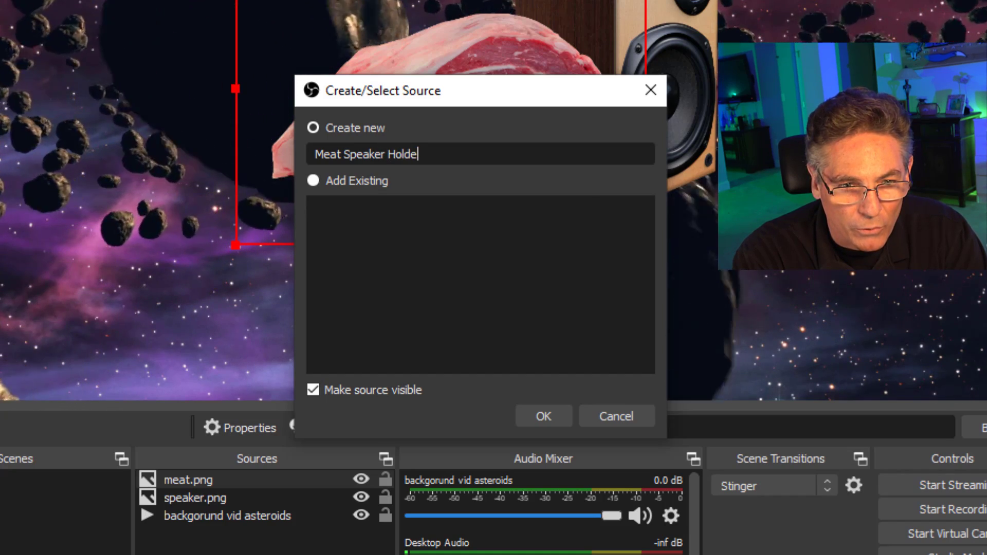
pyautogui.write('r')
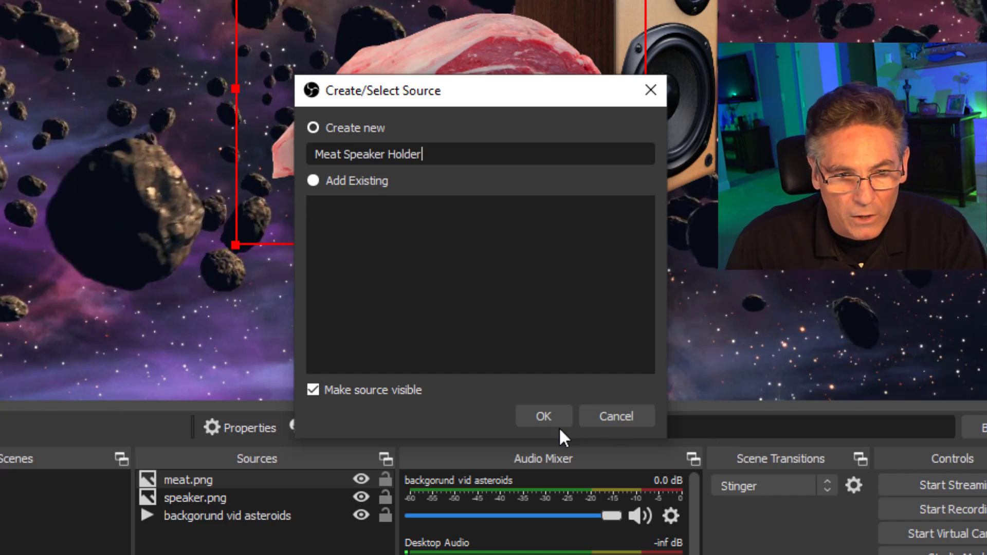
pyautogui.click(543, 415)
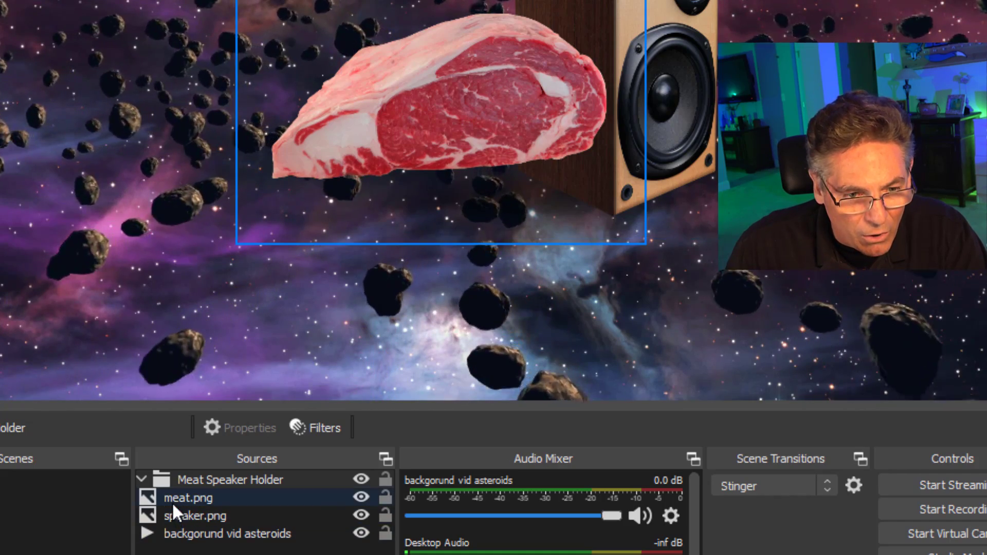
# Move speaker.png above meat.png in the group, then hide and show the whole group
pyautogui.click(191, 498)
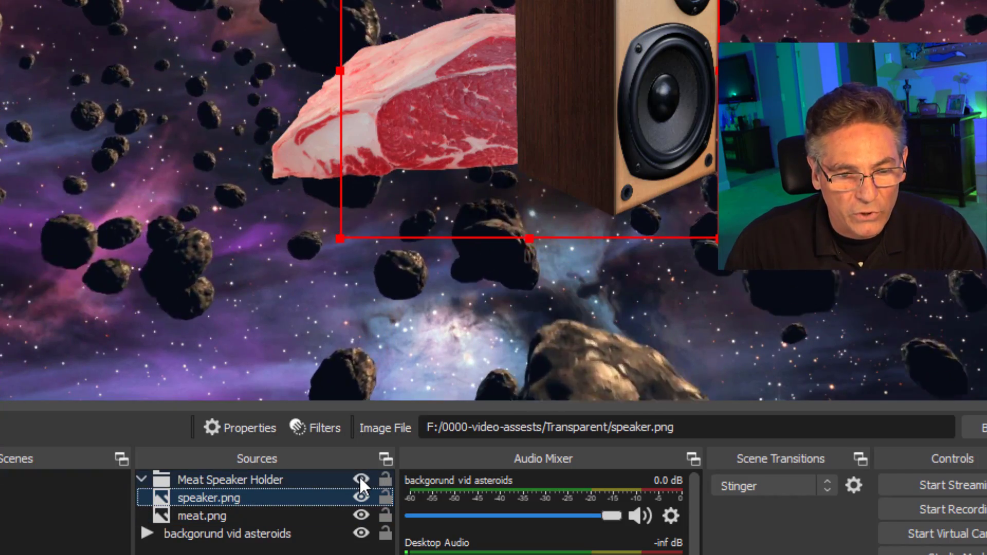
pyautogui.click(361, 480)
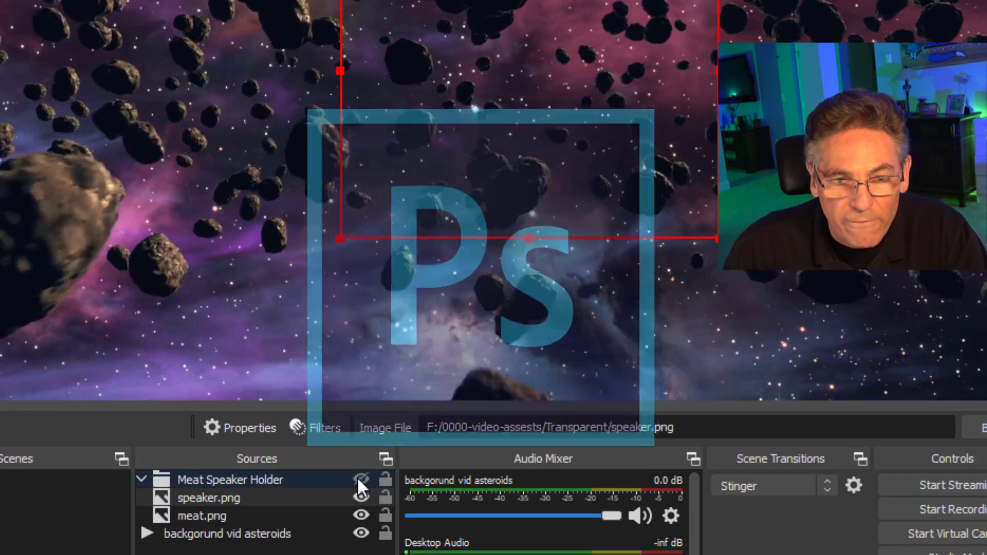
pyautogui.click(359, 480)
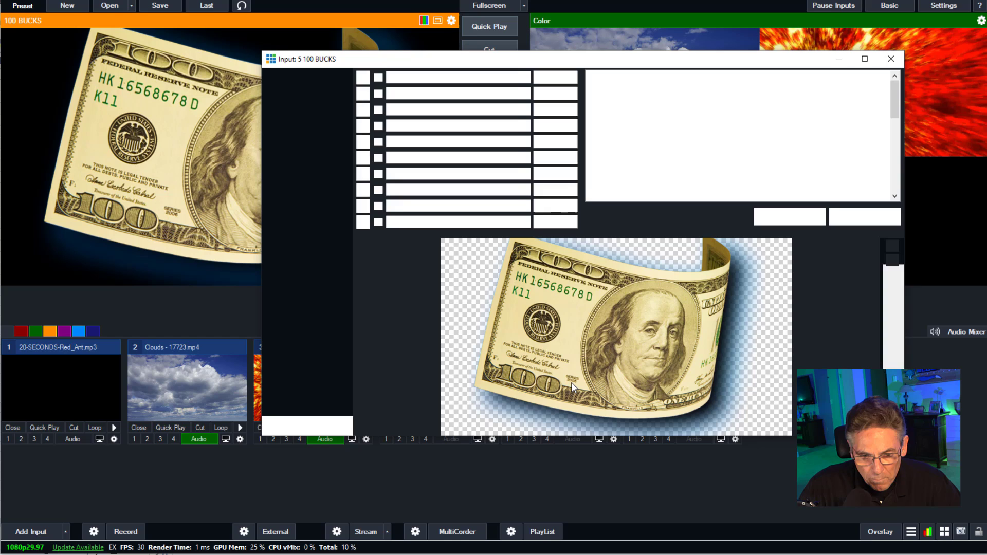
# In 100 BUCKS Multi View, set layer 1 to 2 Clouds and layer 2 to 6 FIST KID
pyautogui.click(278, 76)
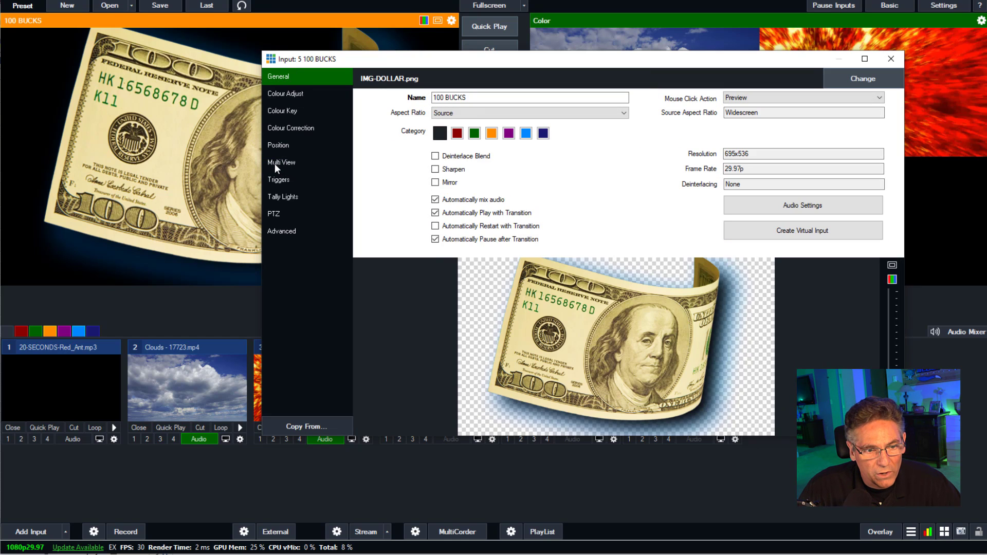
pyautogui.click(281, 163)
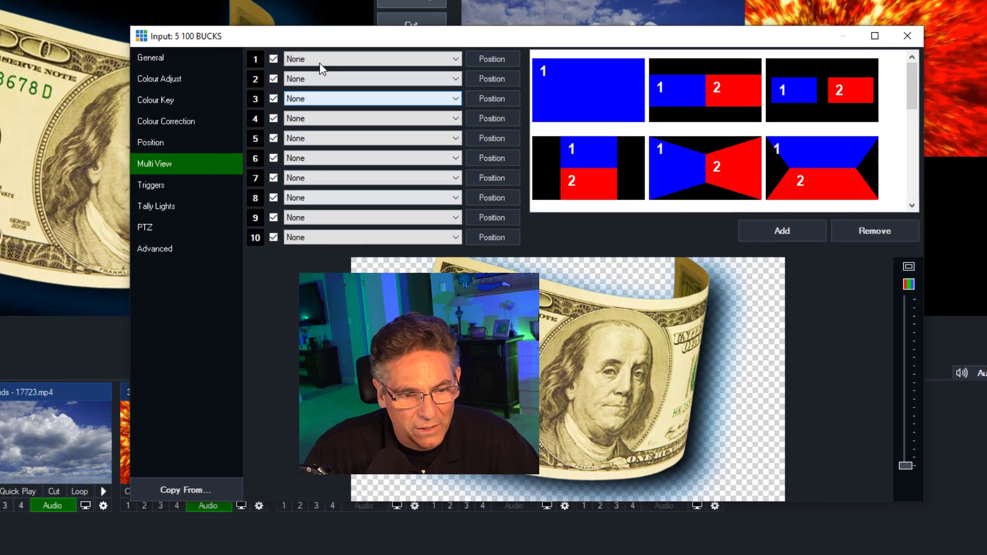
pyautogui.click(371, 59)
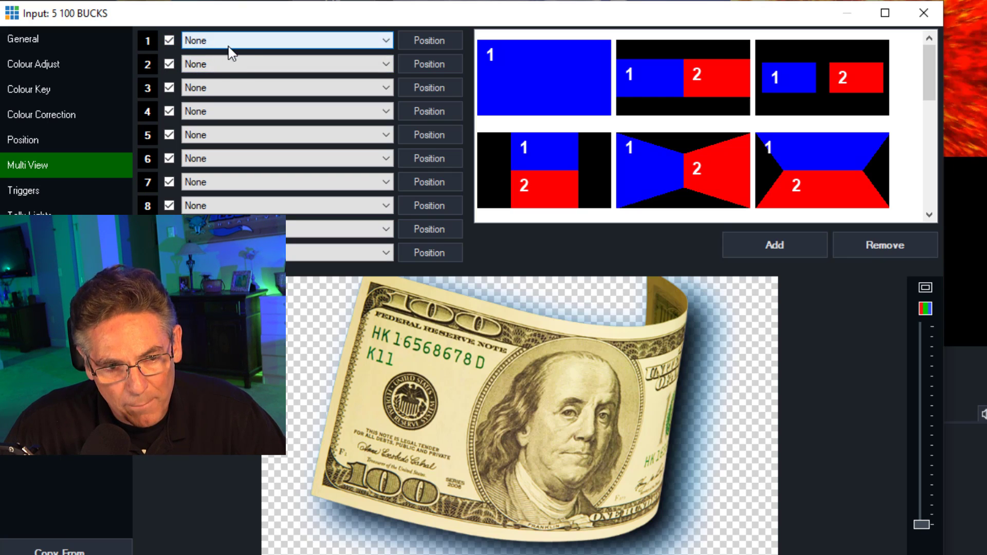
pyautogui.click(285, 40)
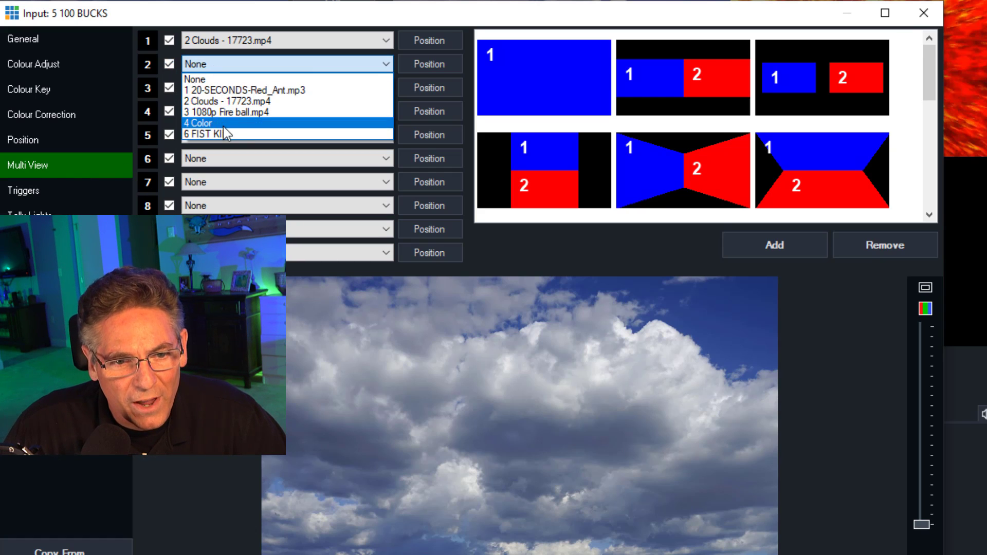
pyautogui.click(206, 136)
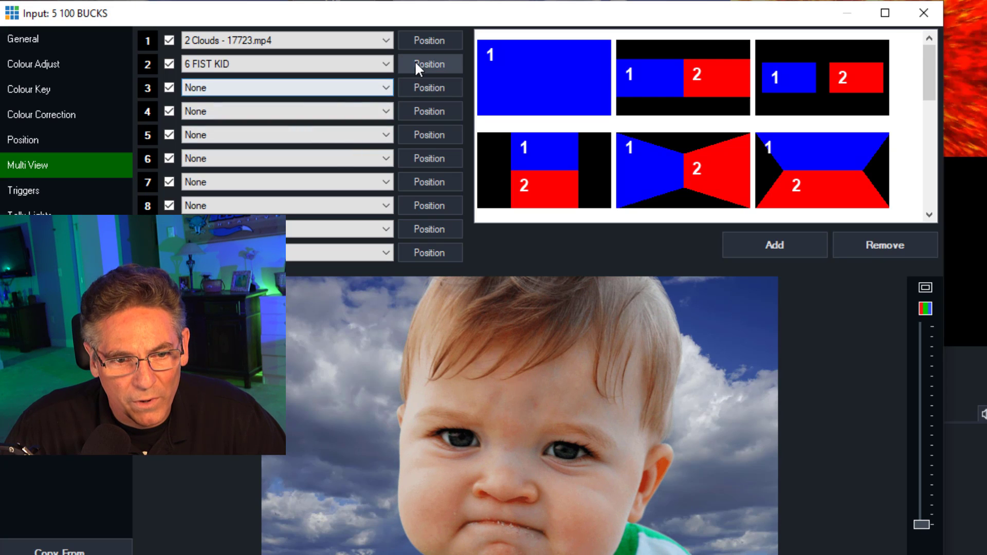
# Shrink the FIST KID layer to about 0.795 zoom in its Position settings, then return to Multi View
pyautogui.click(47, 138)
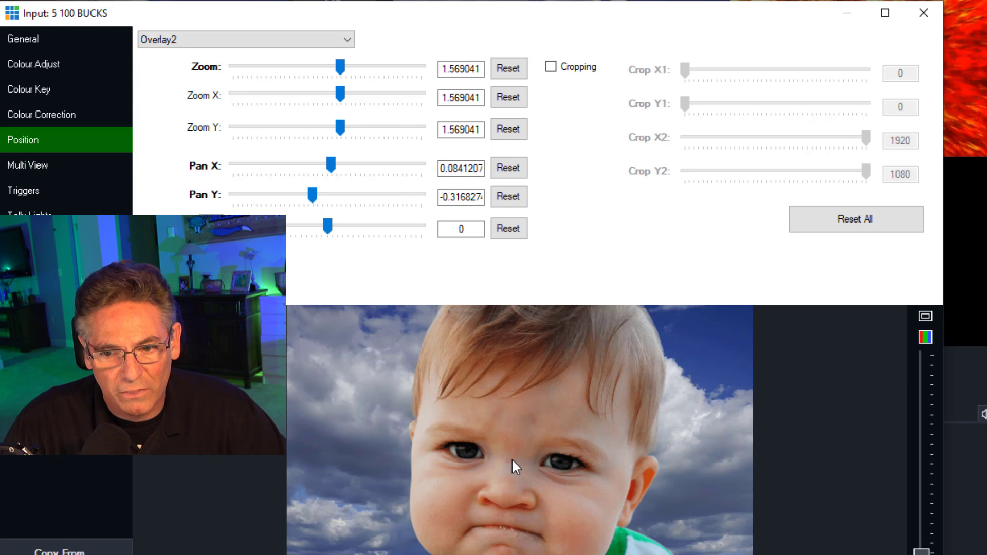
pyautogui.moveTo(341, 66); pyautogui.dragTo(305, 66)
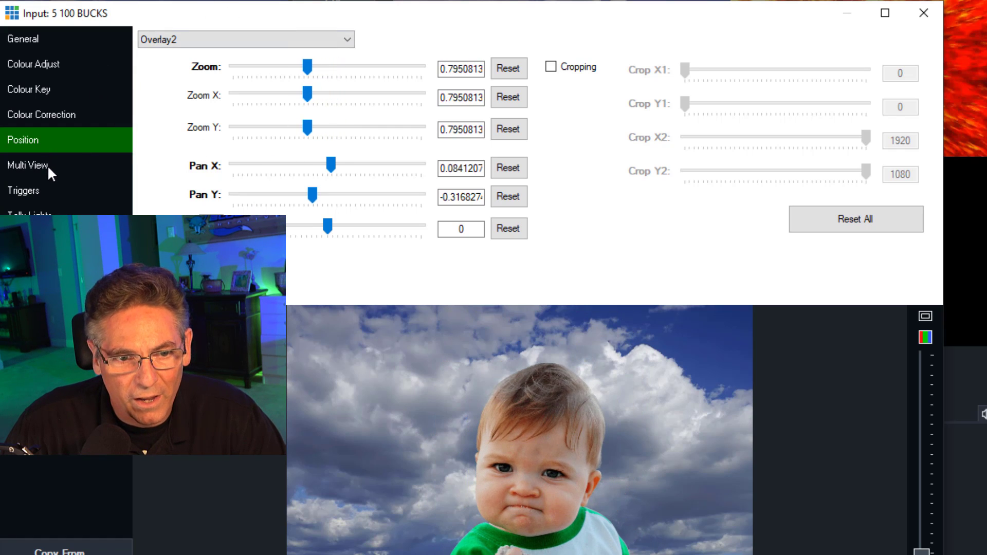
pyautogui.click(26, 164)
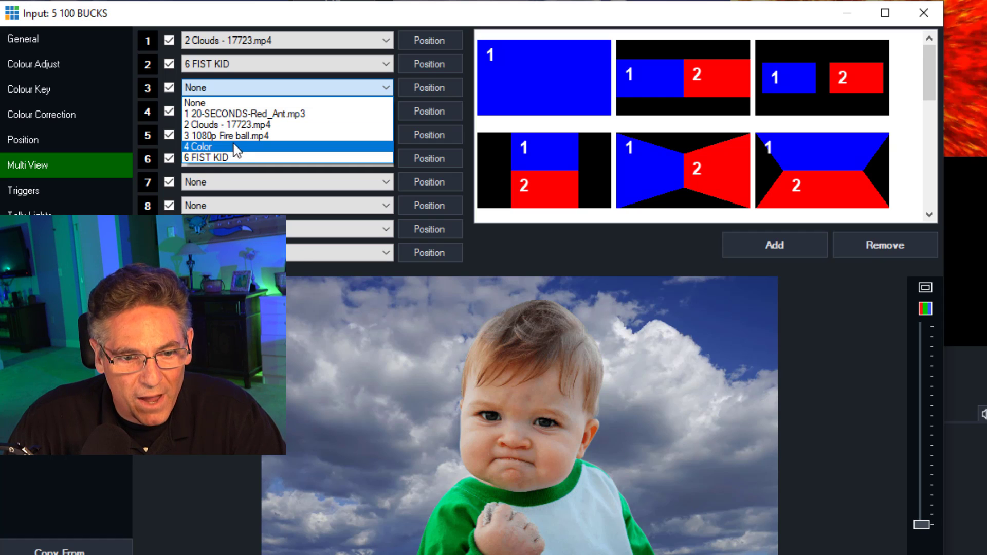
pyautogui.moveTo(245, 130)
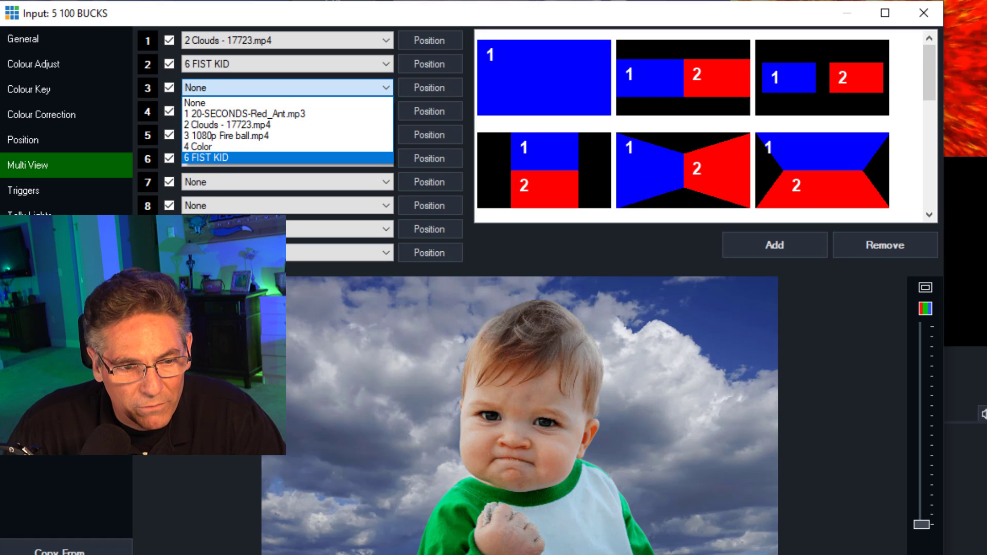
# Browse the layer 3 and 4 source dropdowns, then untick layer 2 to hide FIST KID
pyautogui.click(203, 100)
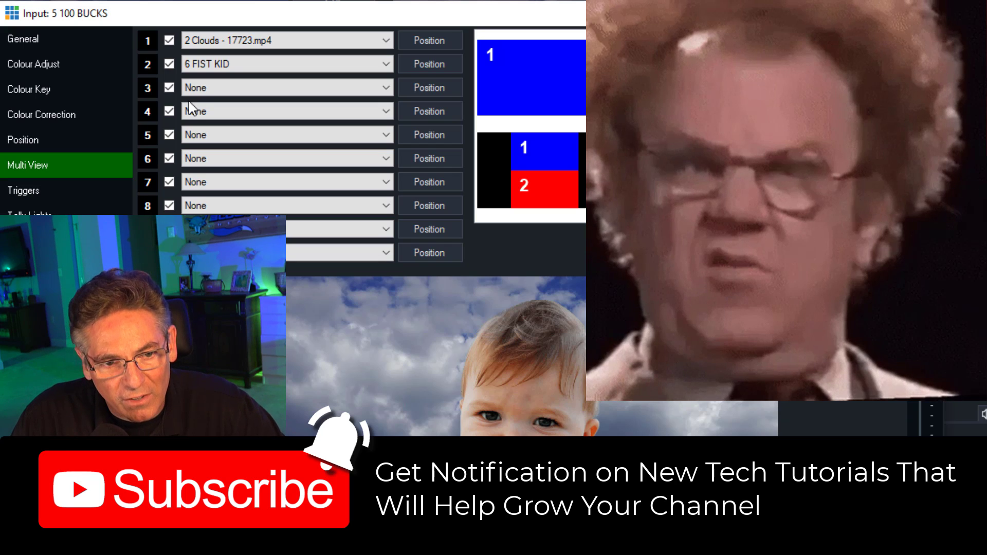
pyautogui.click(286, 111)
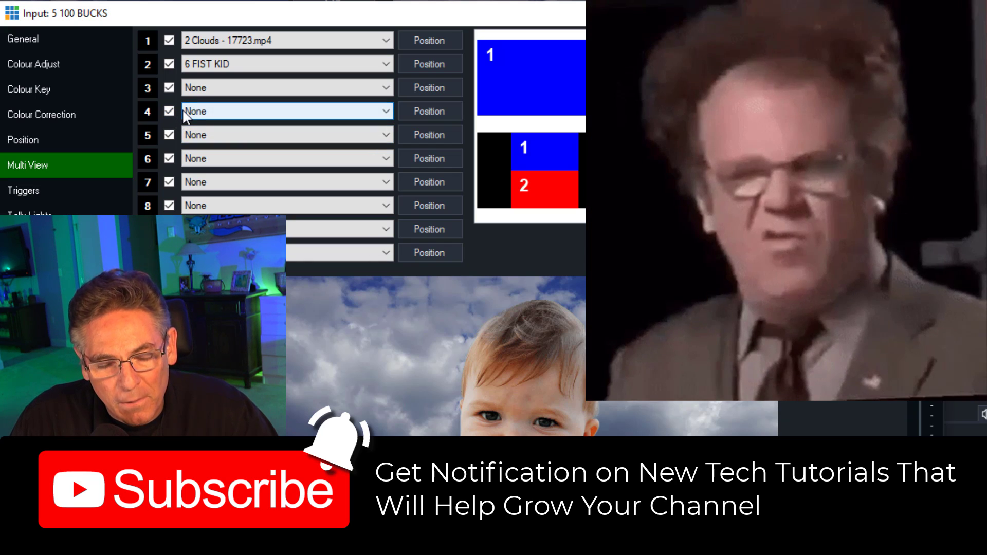
pyautogui.click(167, 64)
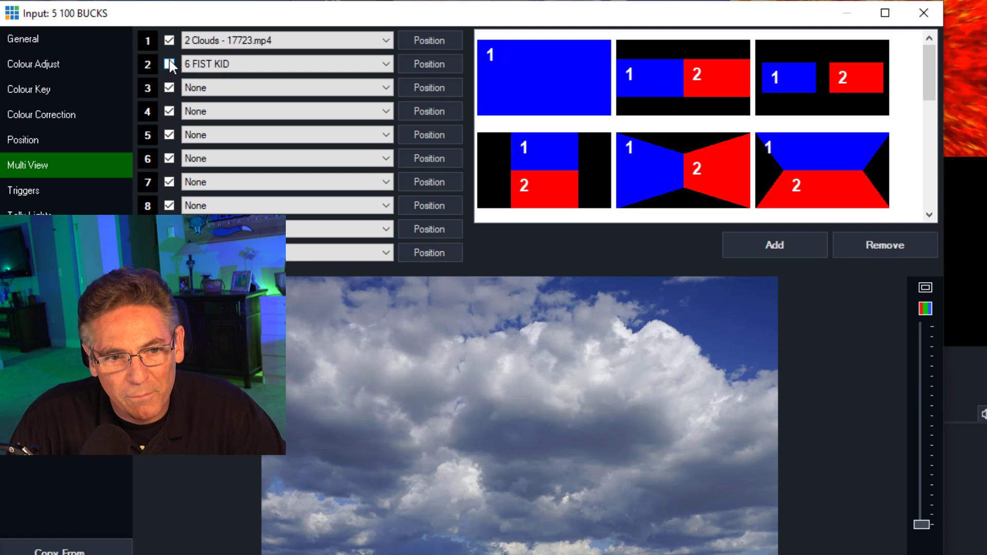
pyautogui.click(170, 64)
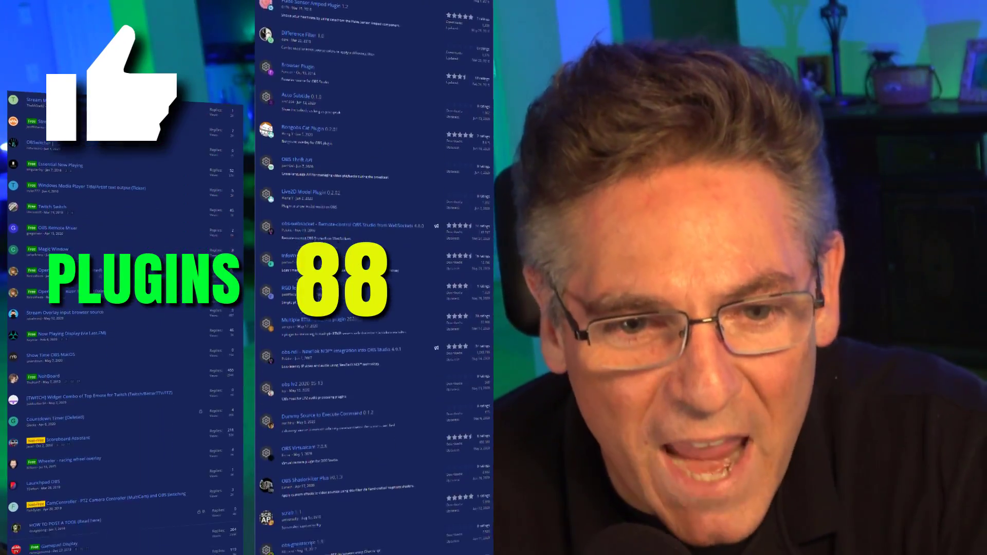
pyautogui.scroll(-3)
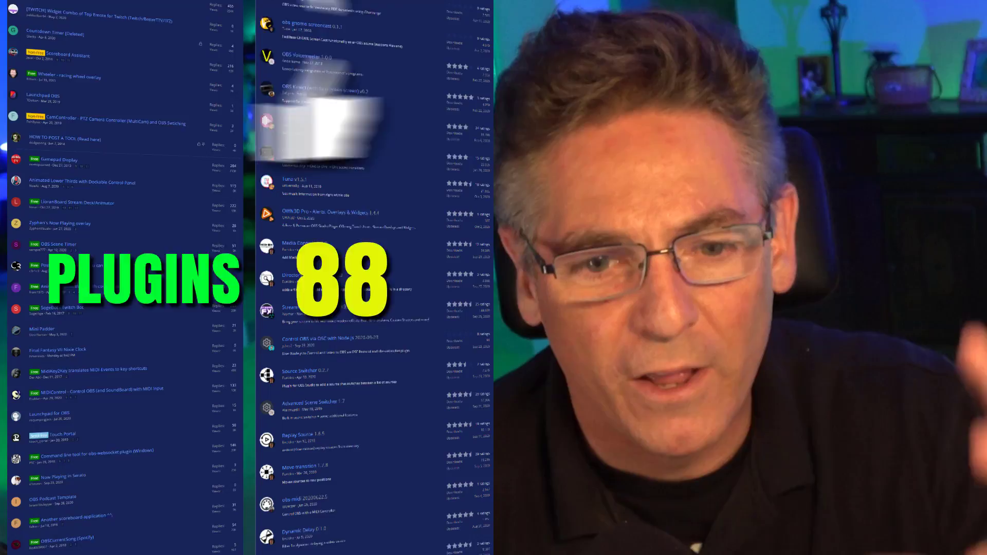
pyautogui.scroll(-3)
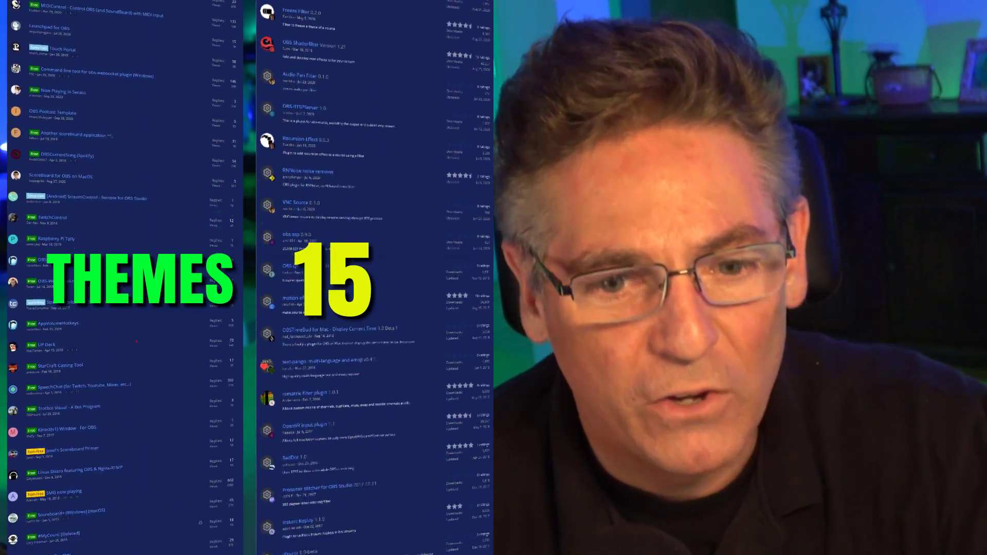